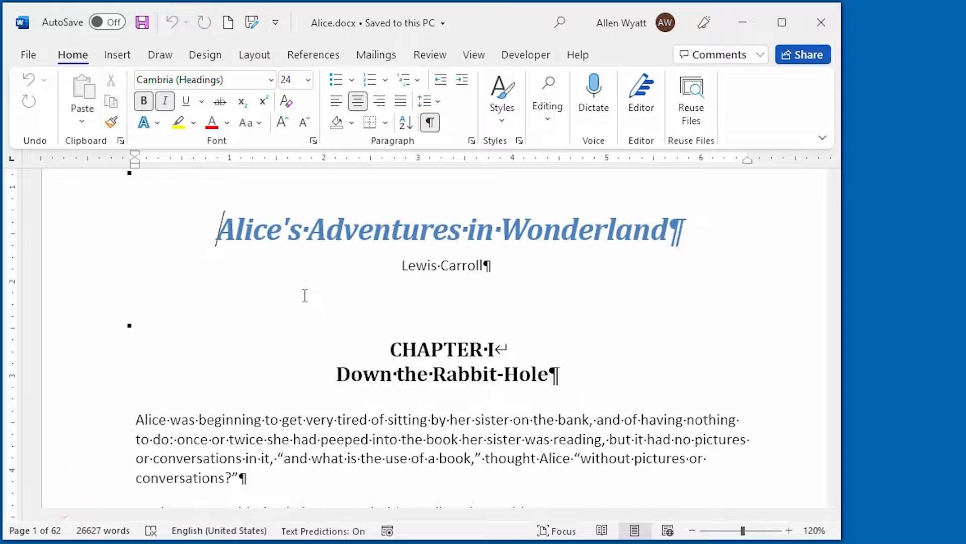
- Scroll down to the bottom of page 1 where its footer sits
scroll(down, 3)
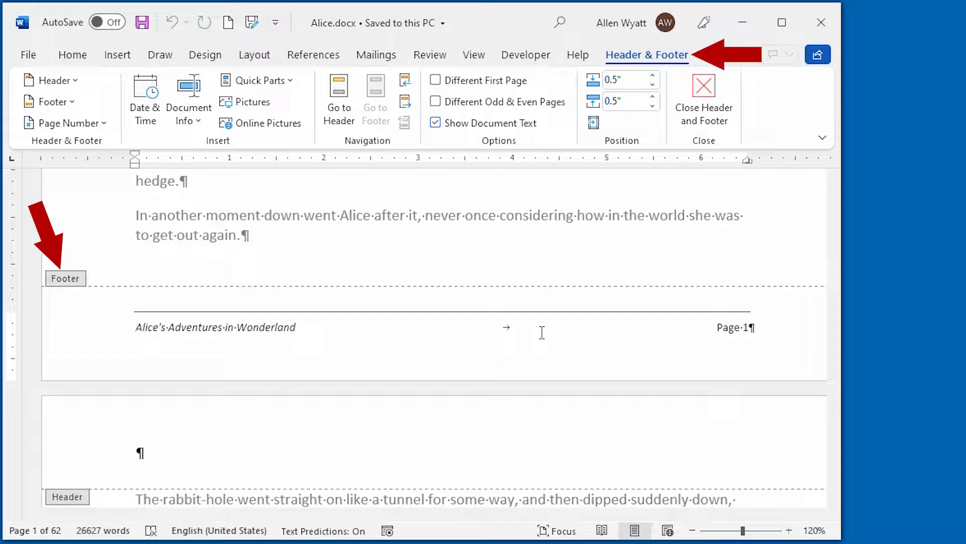
- In the page 1 footer, turn on Different Odd & Even Pages
click(137, 327)
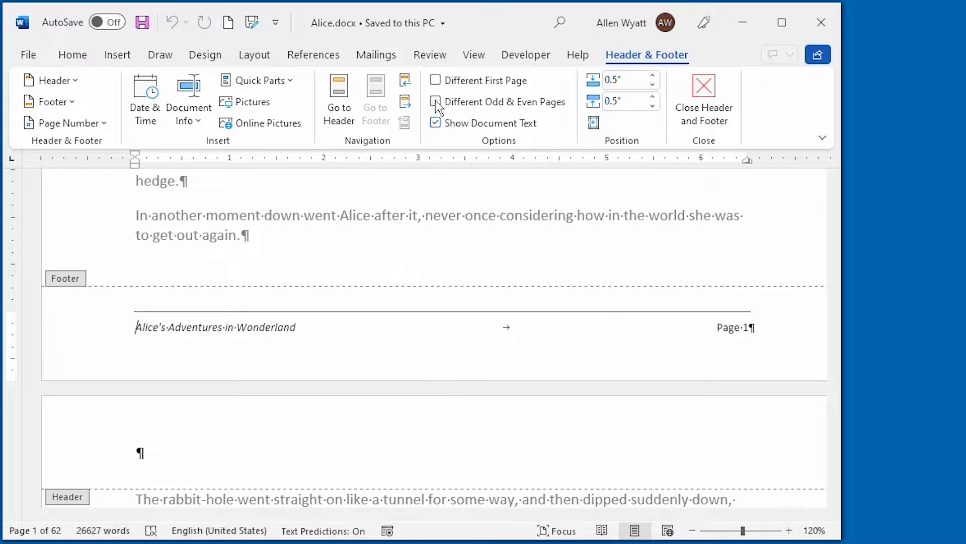
click(435, 102)
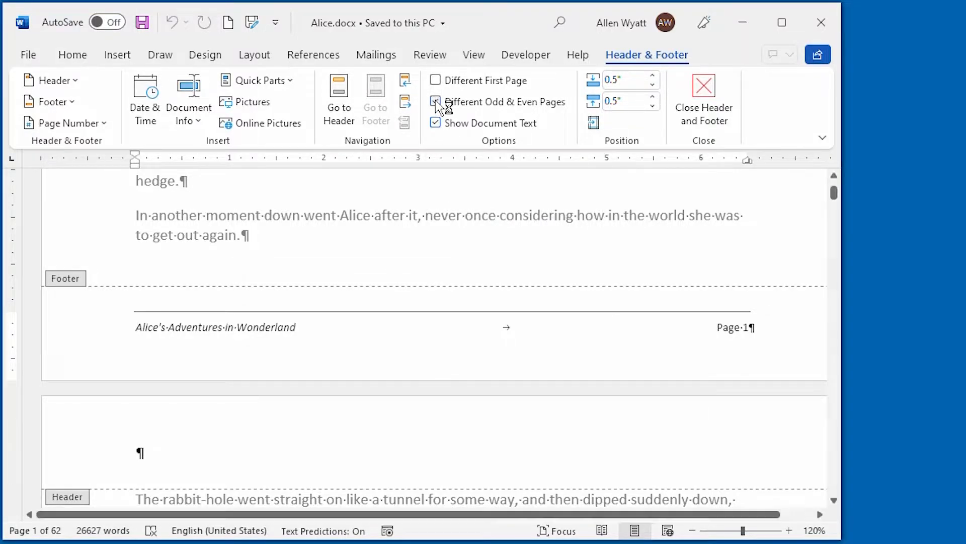
click(435, 101)
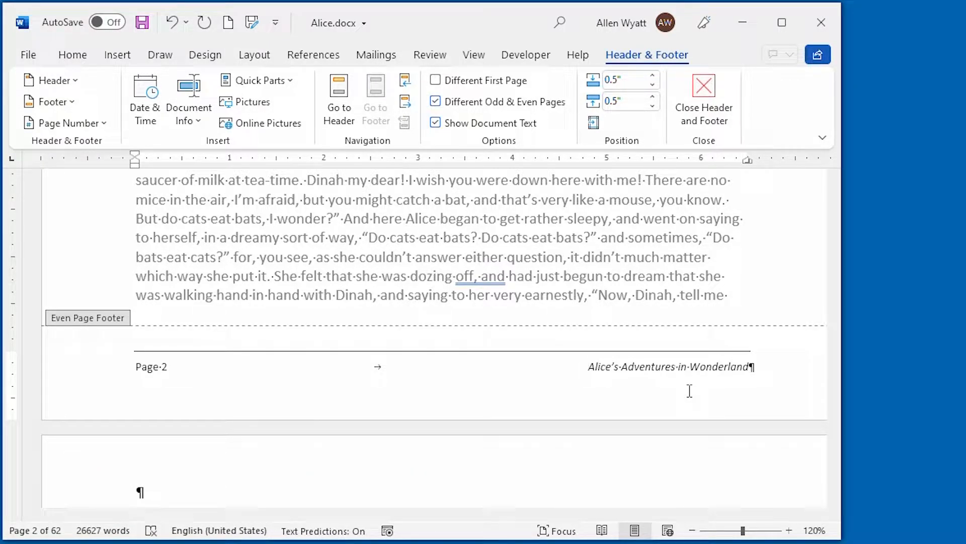
scroll(down, 3)
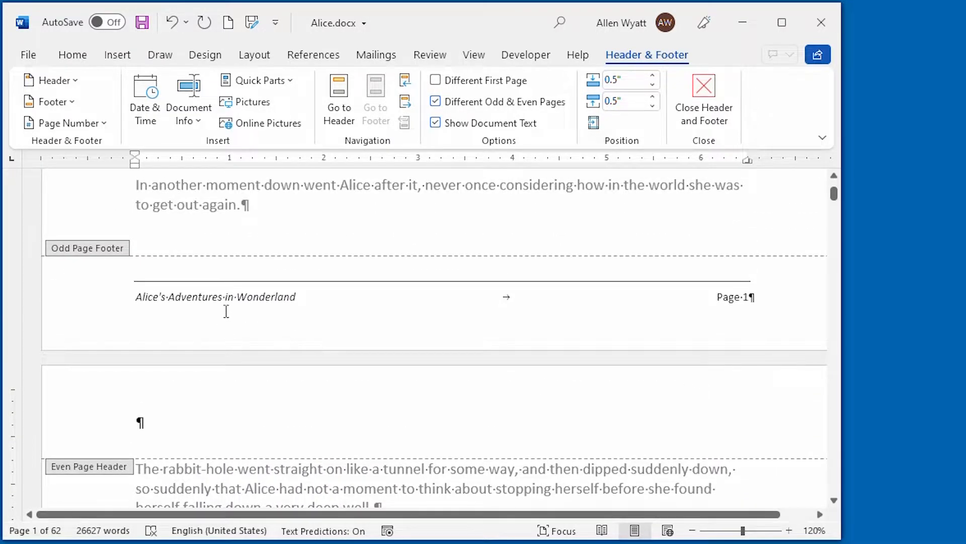
mouse_move(699, 312)
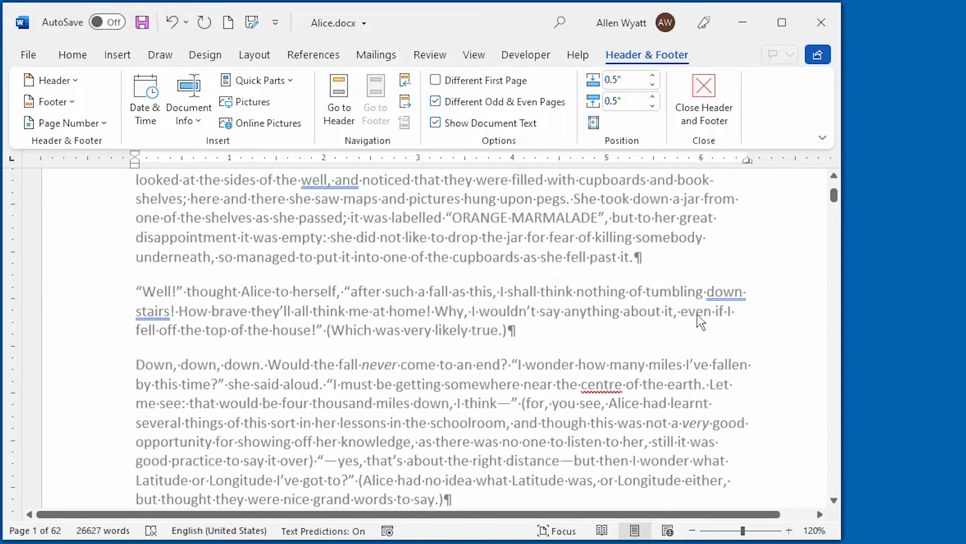
scroll(down, 3)
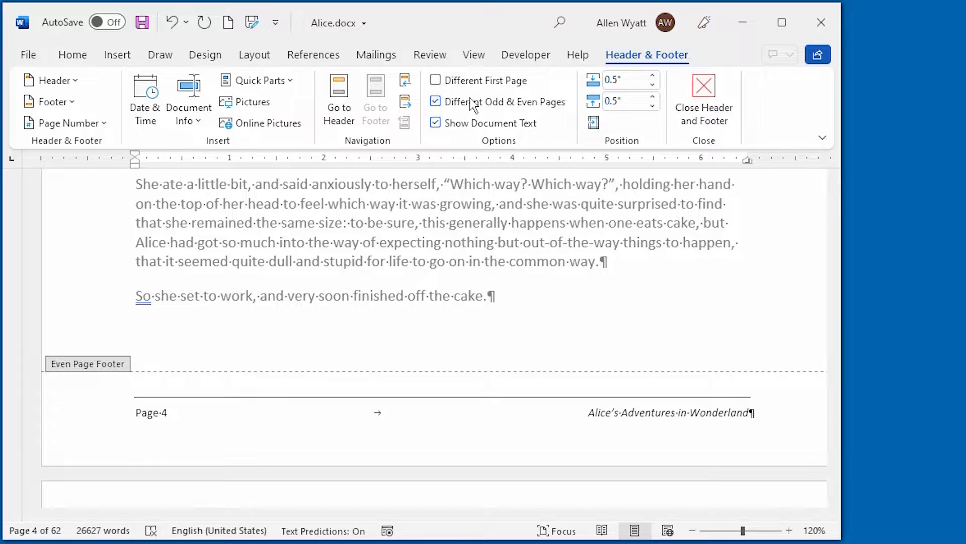
mouse_move(435, 80)
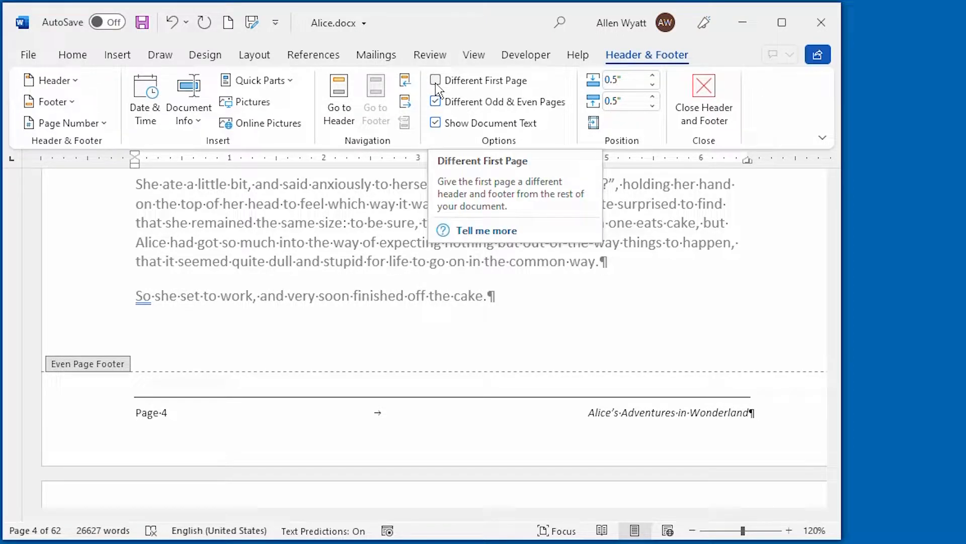
click(435, 80)
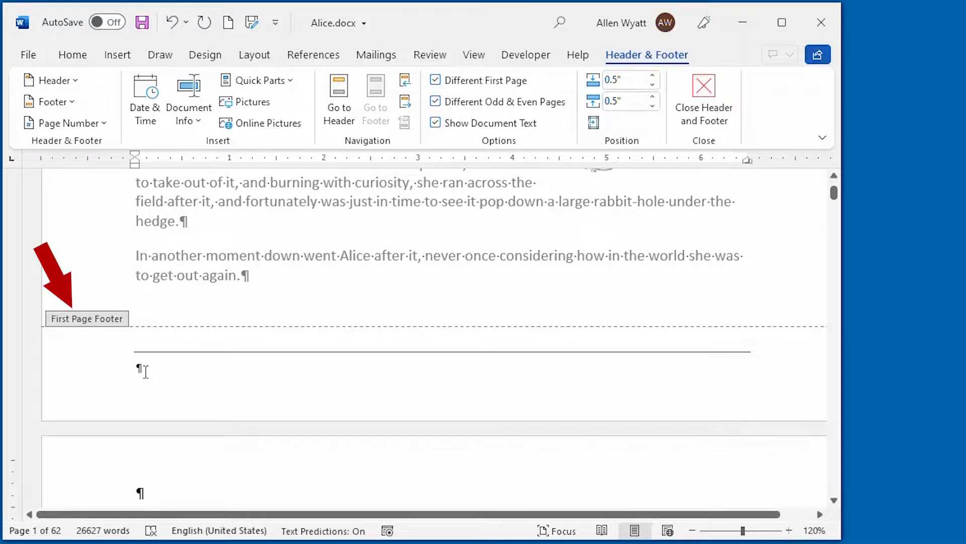
mouse_move(302, 369)
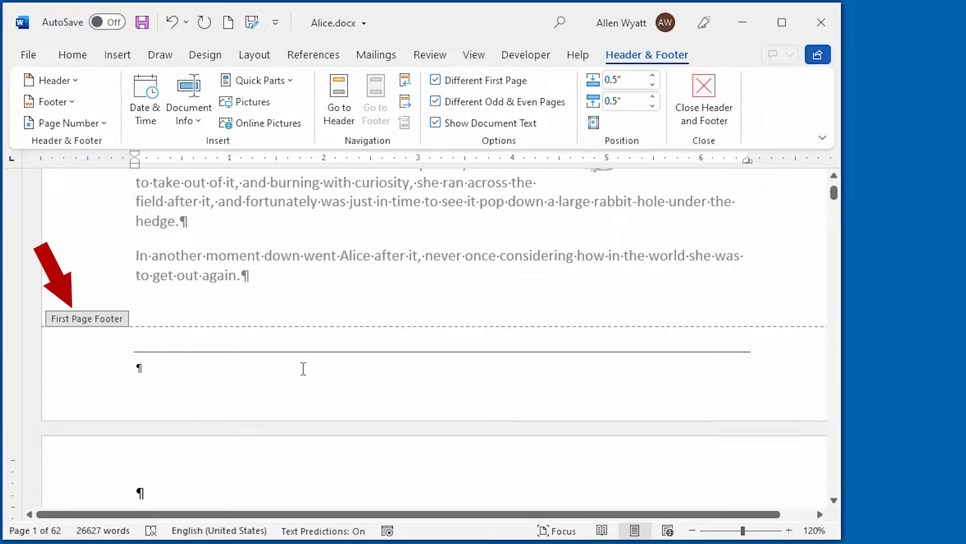
mouse_move(347, 366)
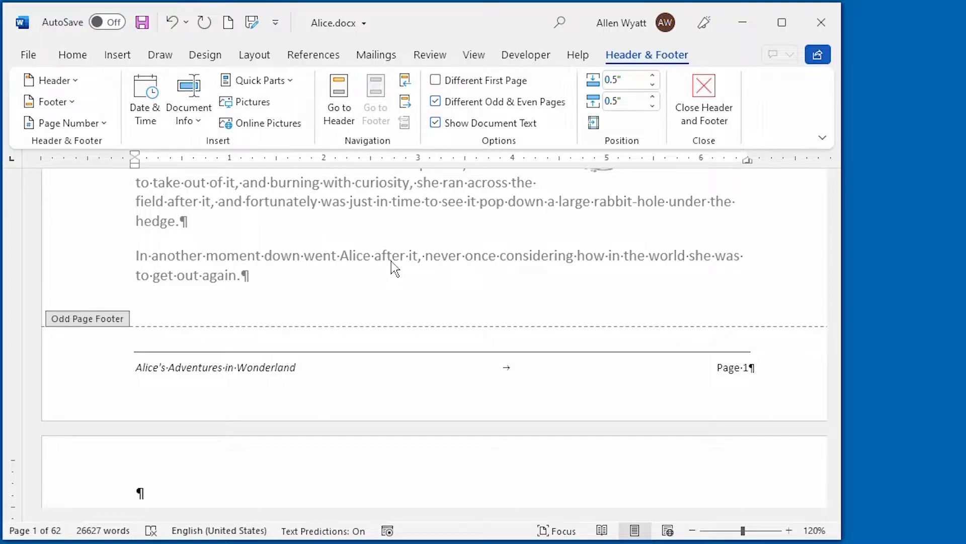
- Close the footer and put the insertion point back in page 1's body text
click(703, 98)
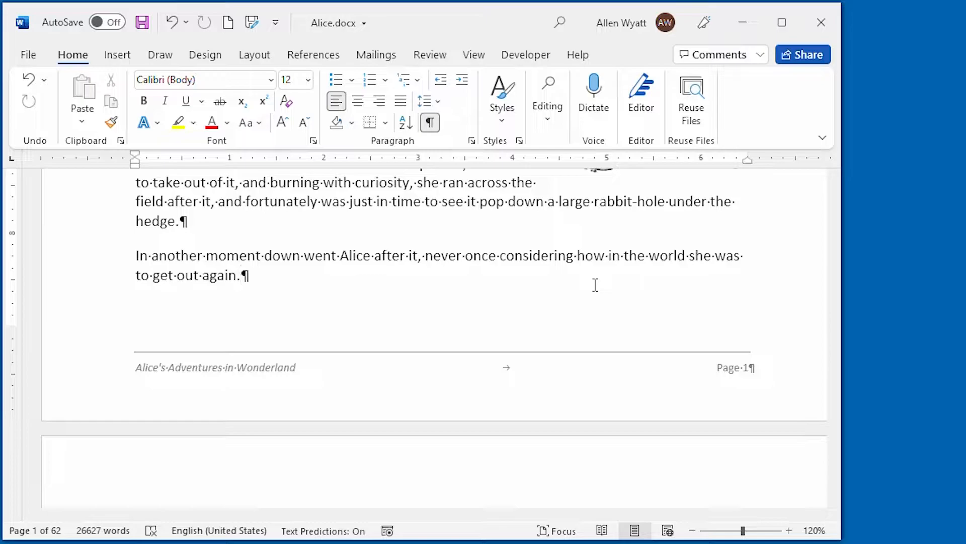
click(242, 276)
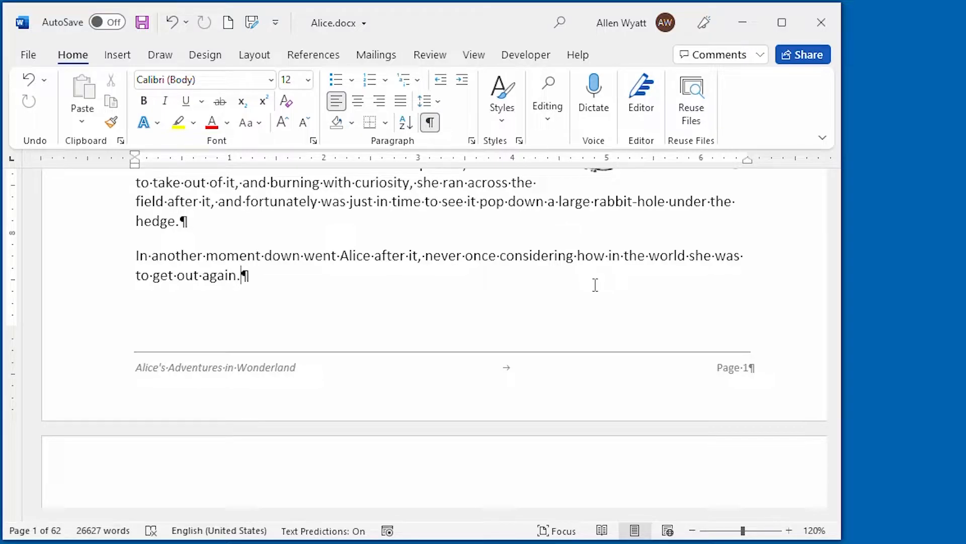
- Scroll to page 5 and place the cursor before the CHAPTER II heading
scroll(down, 3)
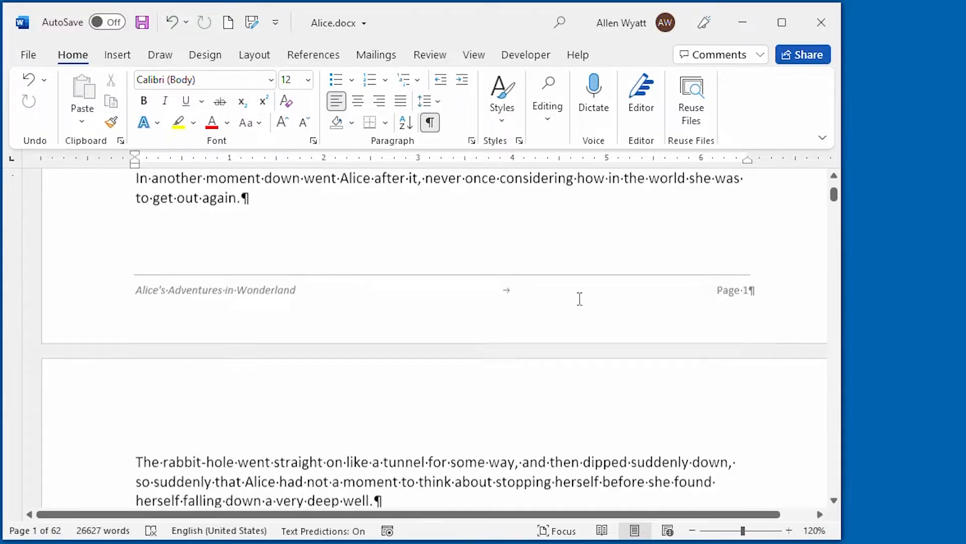
scroll(down, 3)
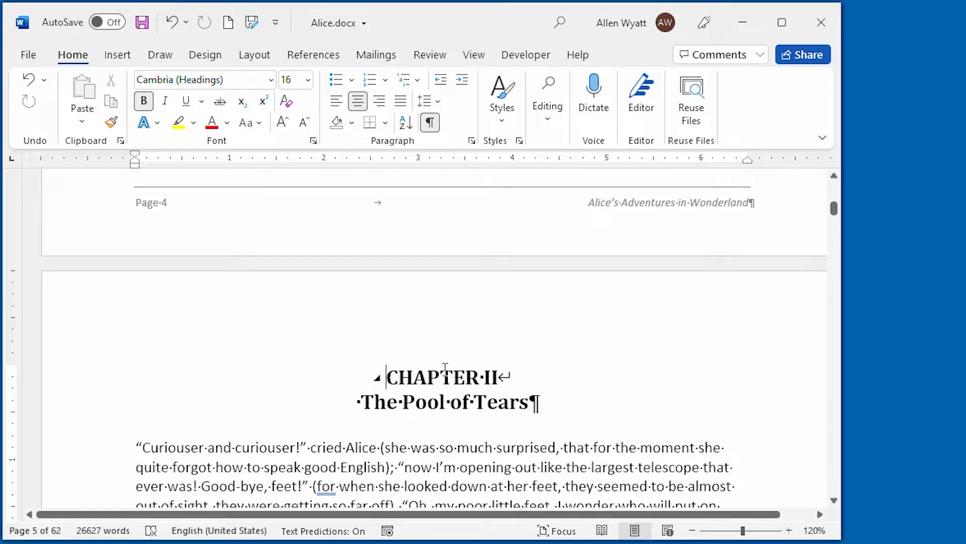
click(254, 55)
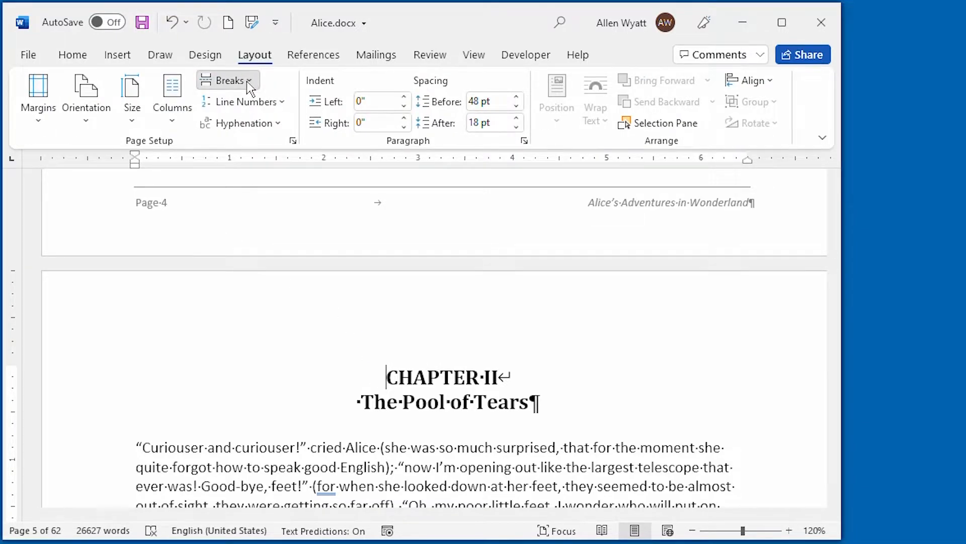
- Insert Next Page section breaks at the CHAPTER II and CHAPTER III headings
click(230, 80)
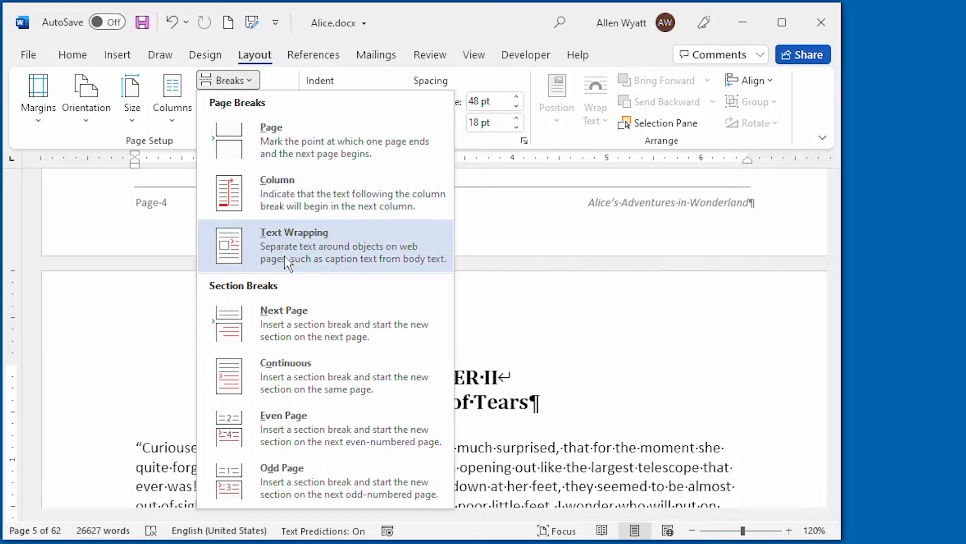
mouse_move(290, 317)
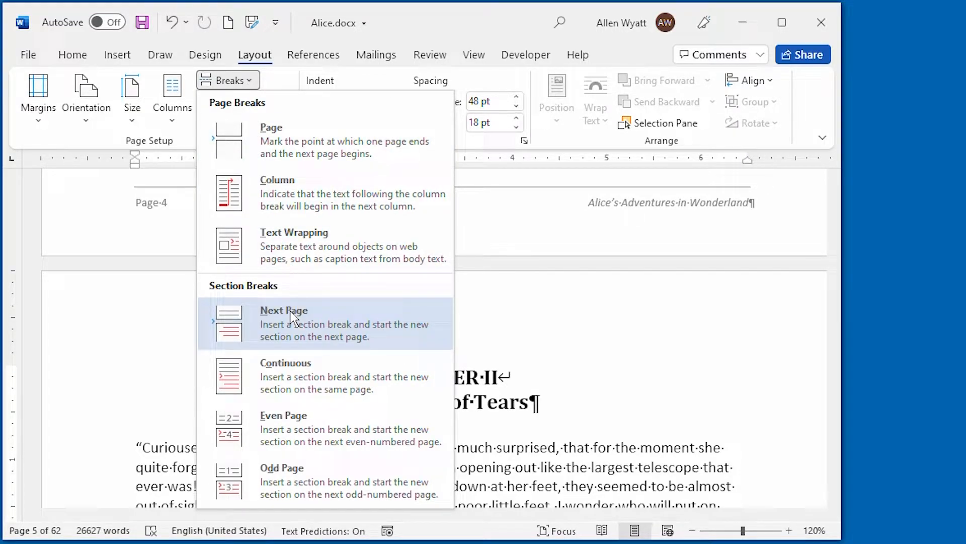
mouse_move(296, 376)
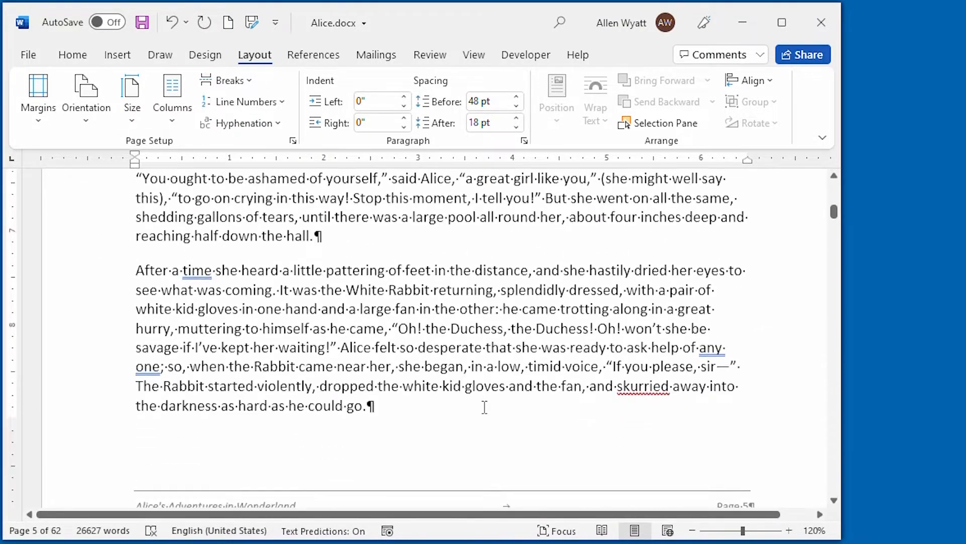
scroll(down, 3)
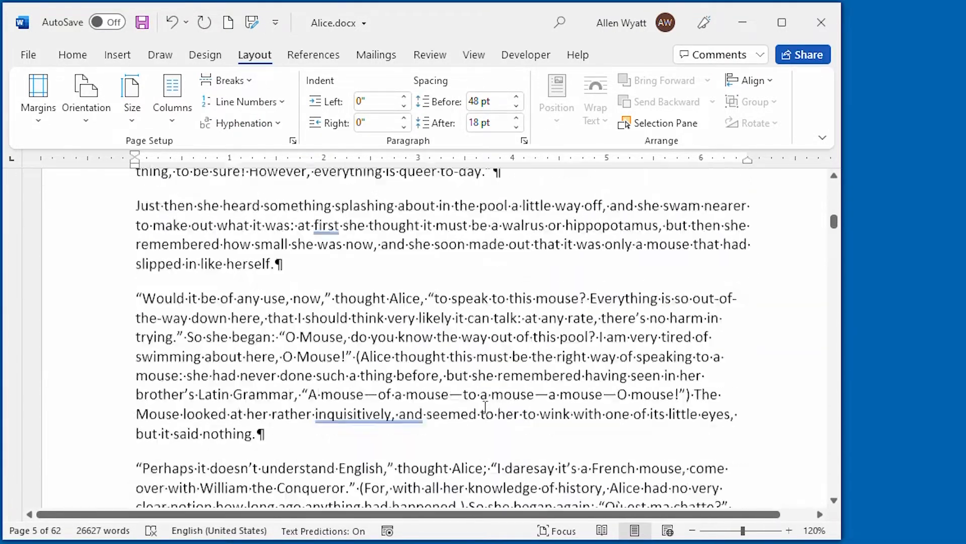
scroll(down, 3)
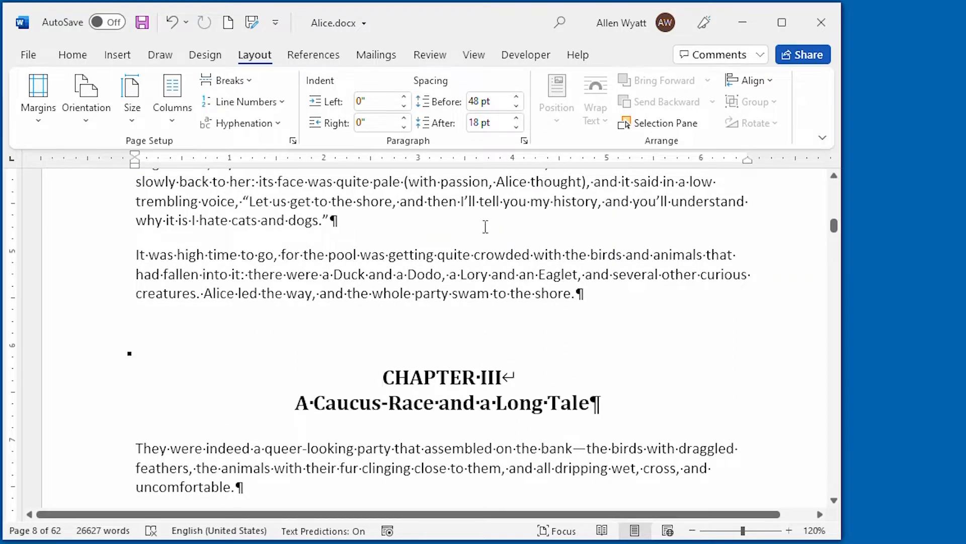
click(229, 79)
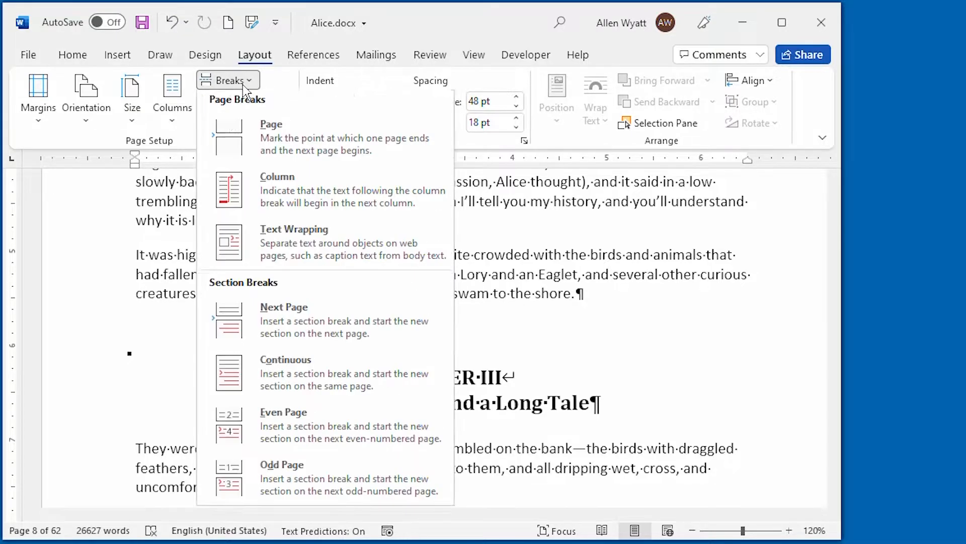
mouse_move(290, 323)
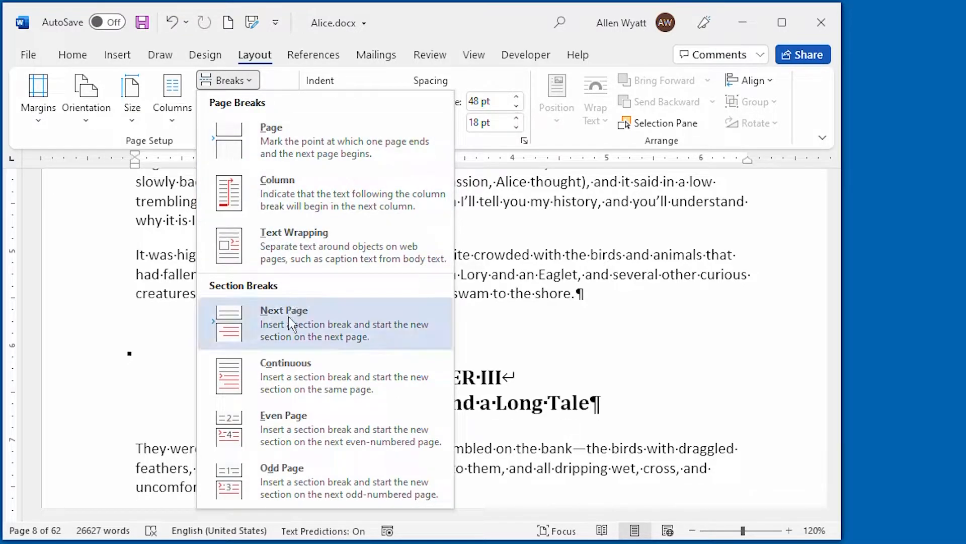
click(283, 310)
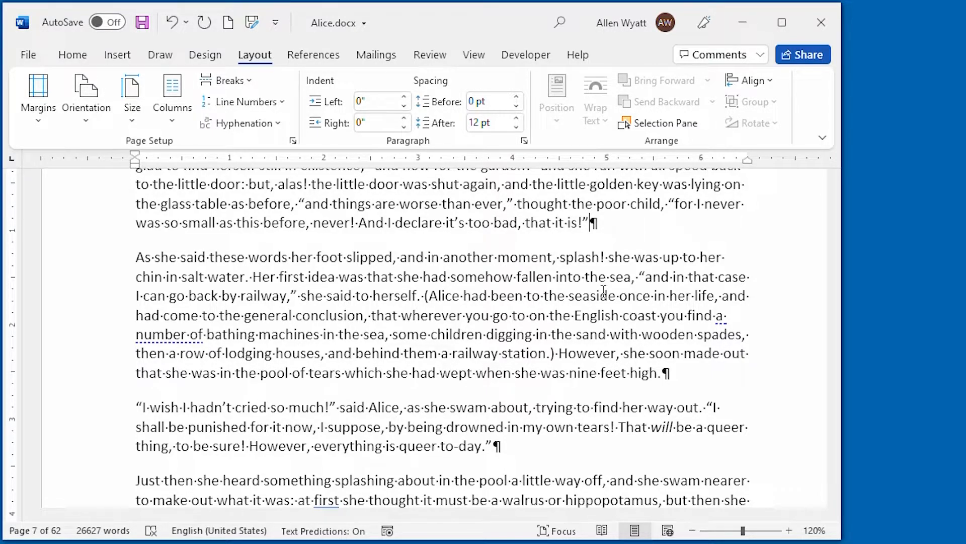
scroll(down, 3)
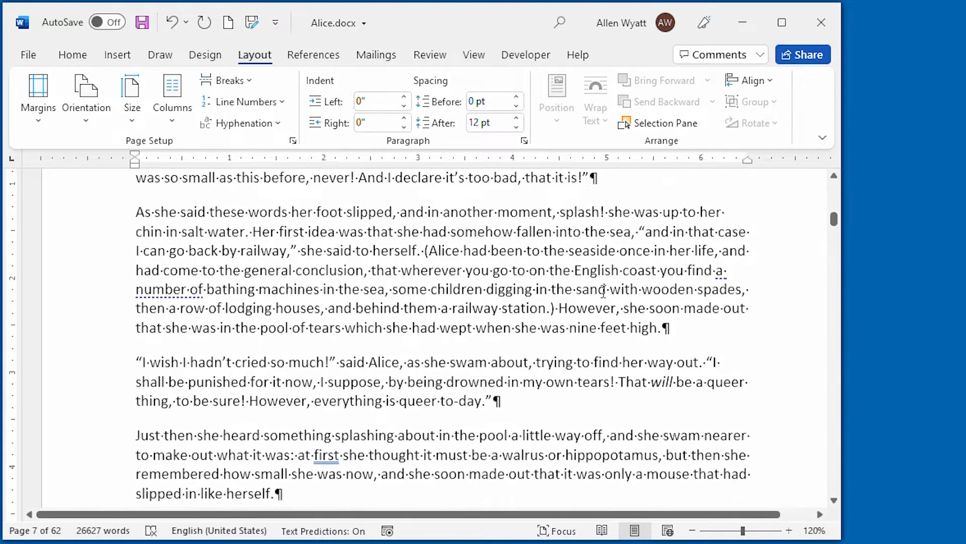
scroll(down, 3)
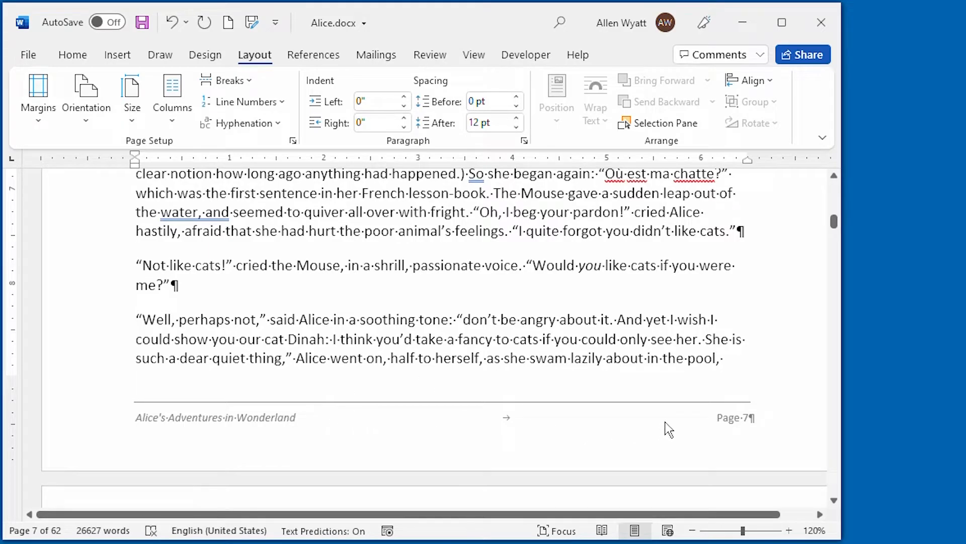
mouse_move(374, 434)
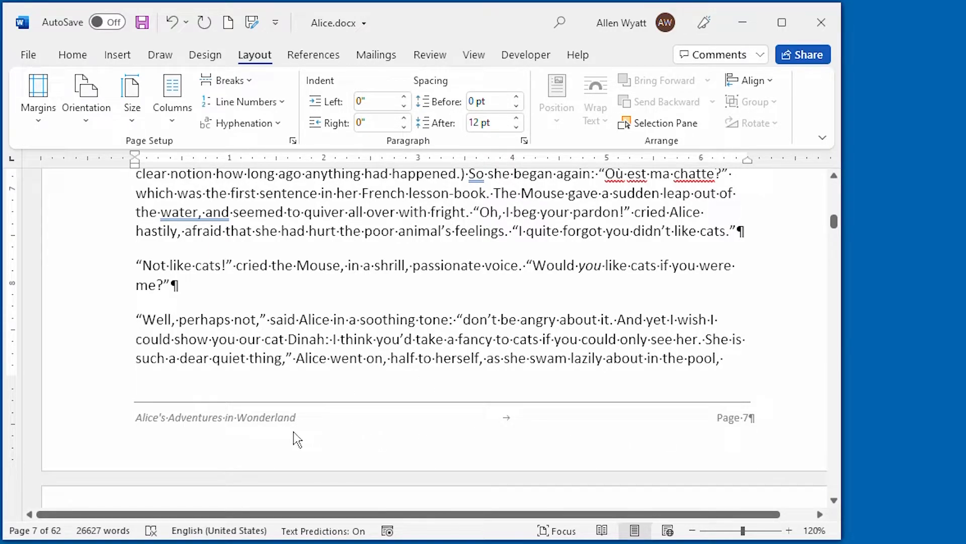
- Open page 7's footer, section 2's odd-page footer, for editing
click(293, 358)
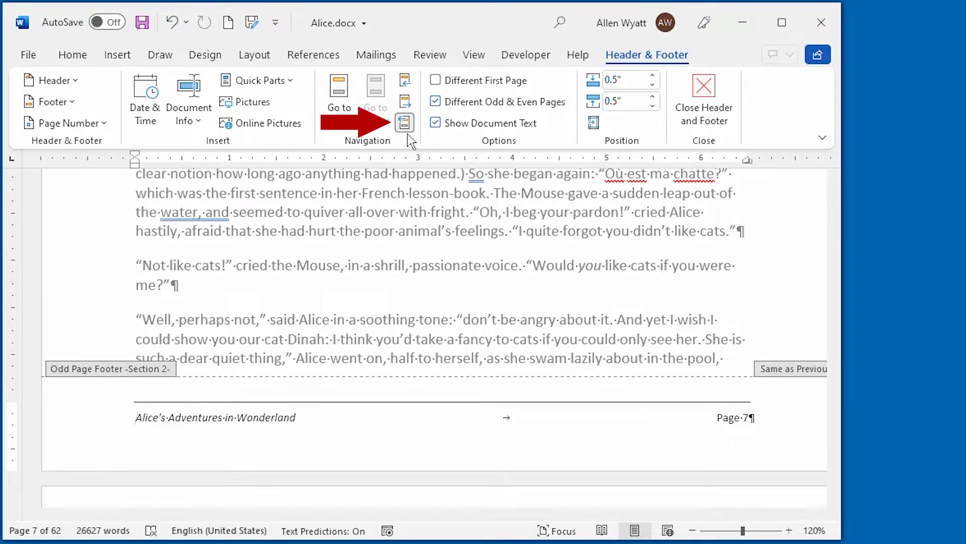
mouse_move(404, 123)
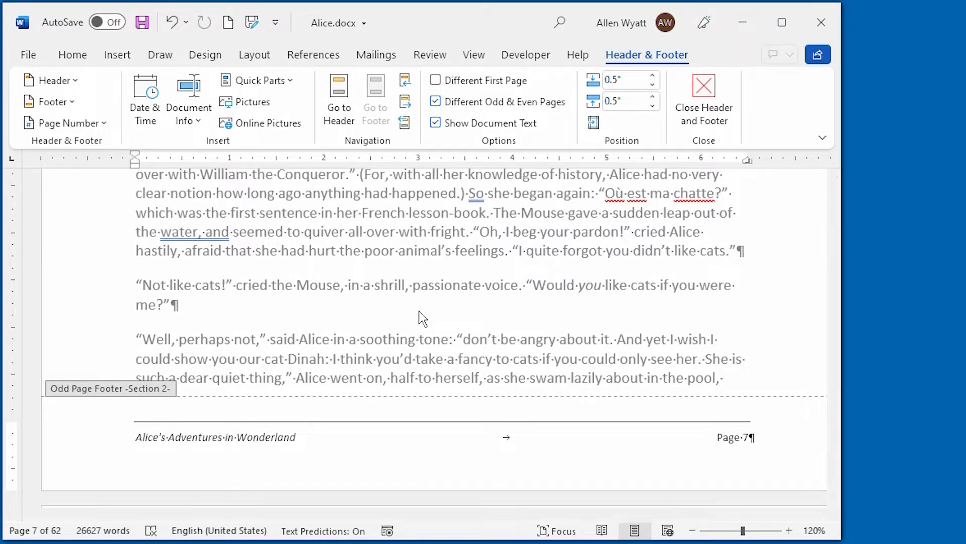
- Clear section 2's odd-page footer text and scroll to compare other footers
click(137, 436)
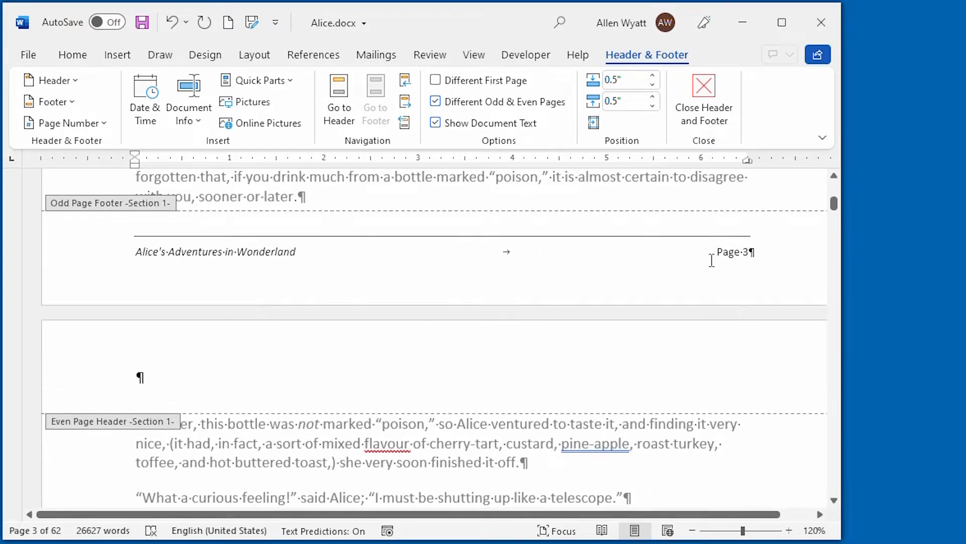
mouse_move(539, 258)
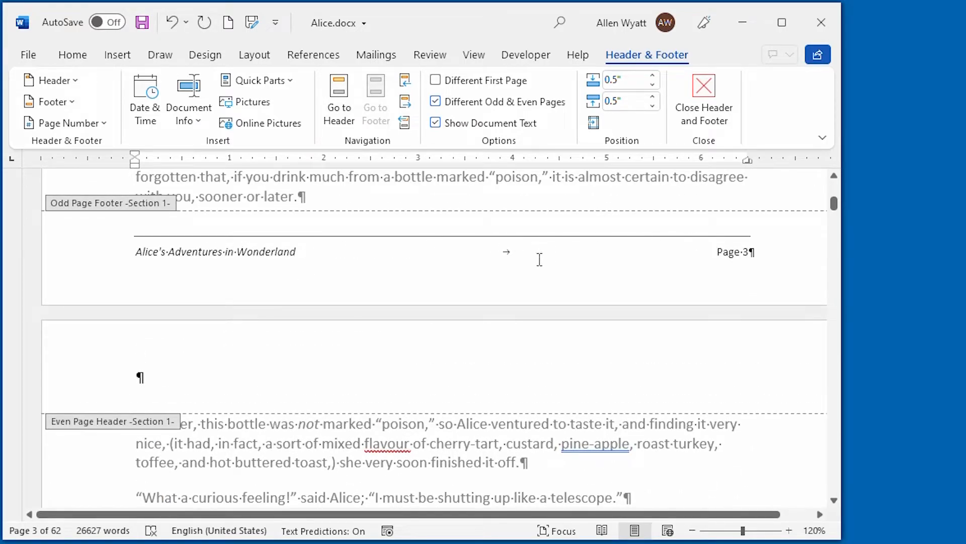
mouse_move(450, 253)
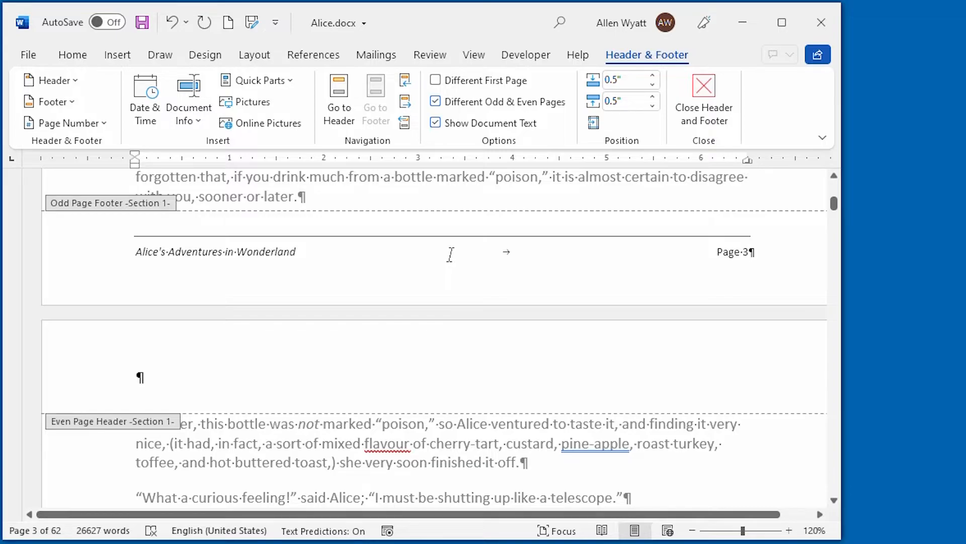
scroll(down, 3)
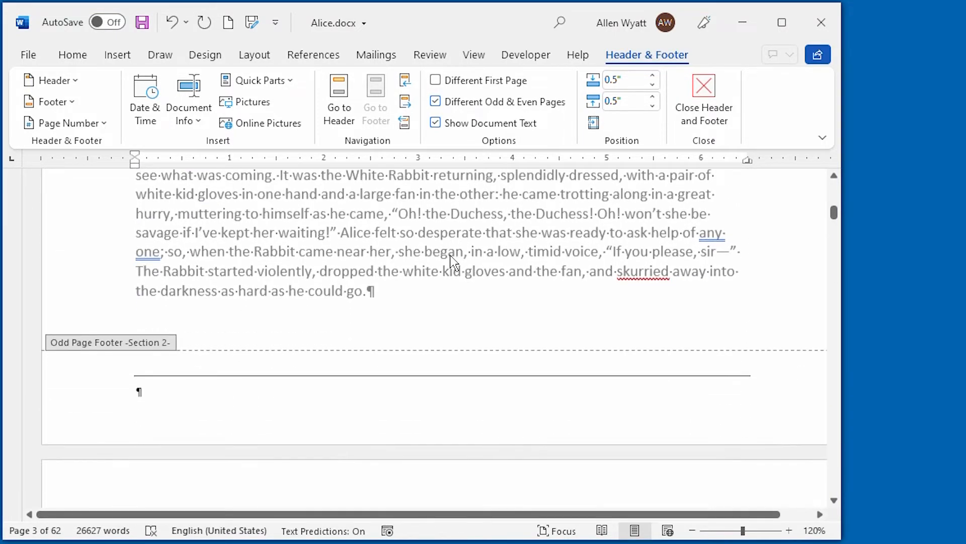
scroll(down, 3)
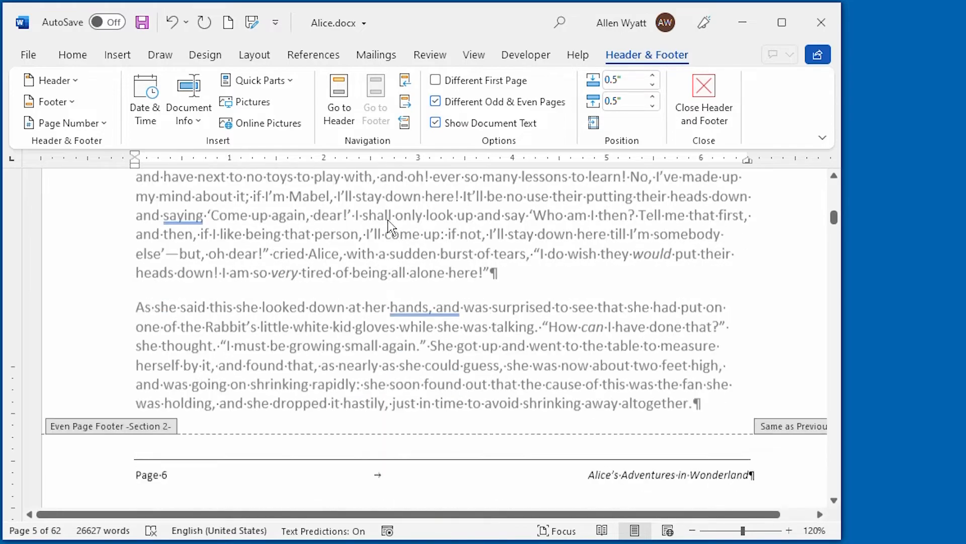
scroll(down, 3)
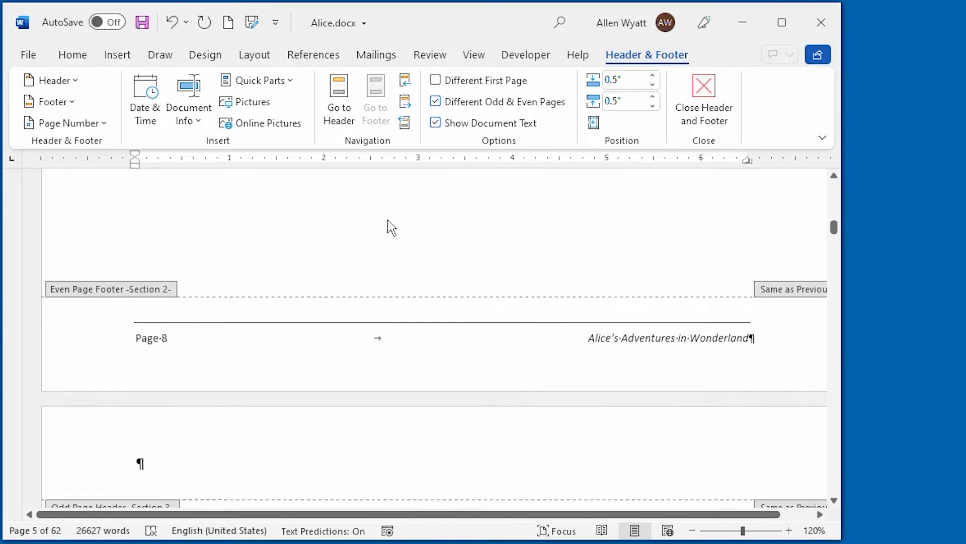
scroll(down, 3)
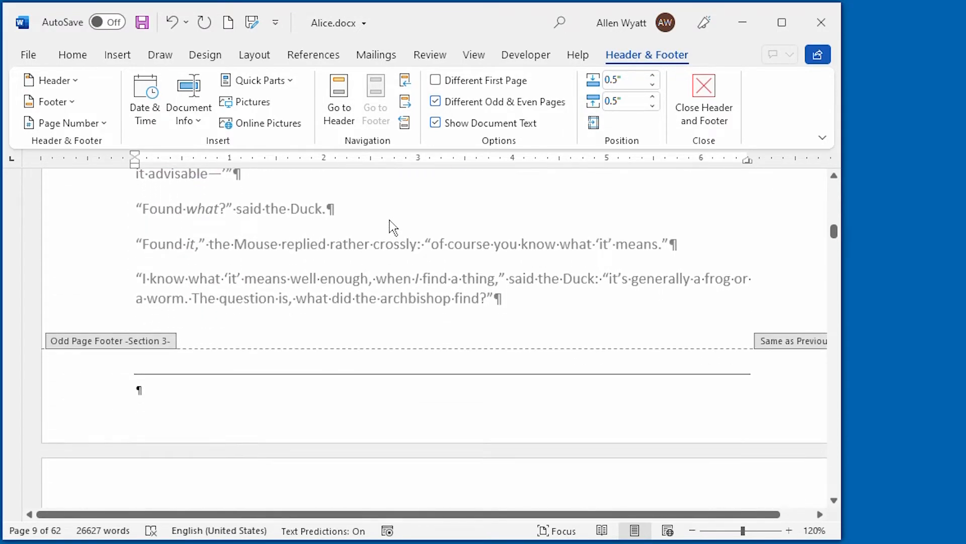
mouse_move(308, 393)
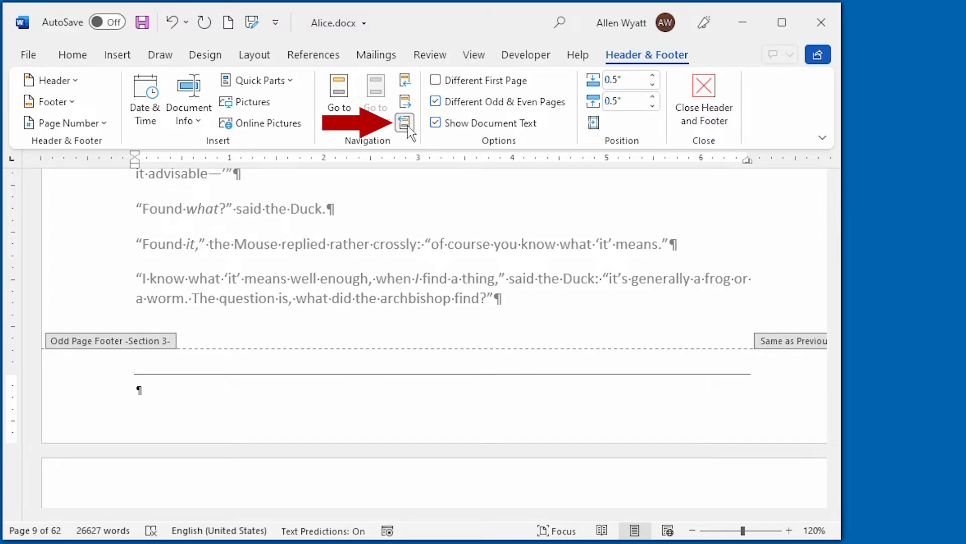
mouse_move(405, 123)
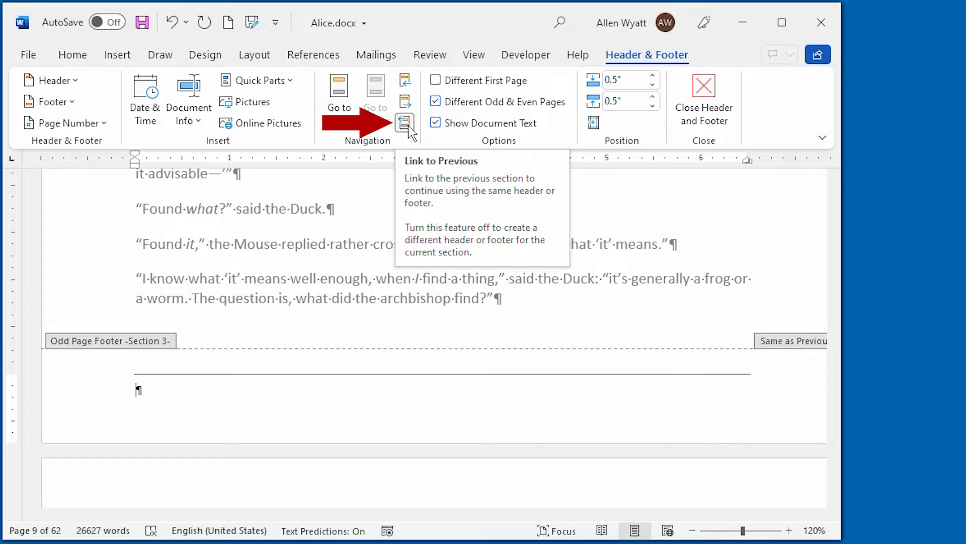